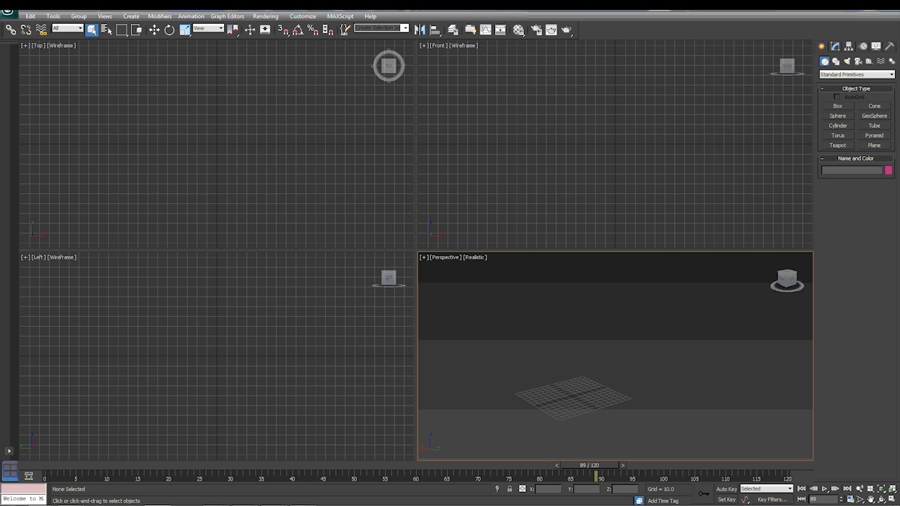
pyautogui.moveTo(705, 108)
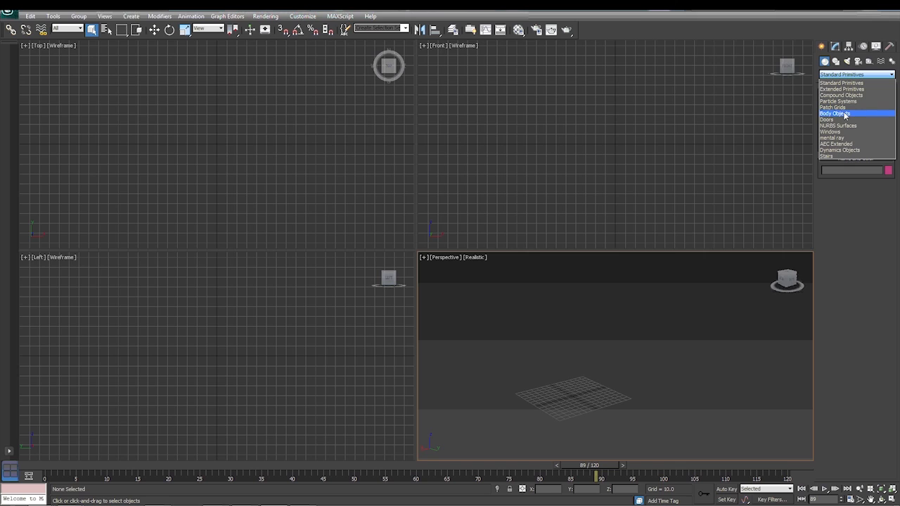
# Switch the Create panel's object category to Doors.
pyautogui.click(836, 118)
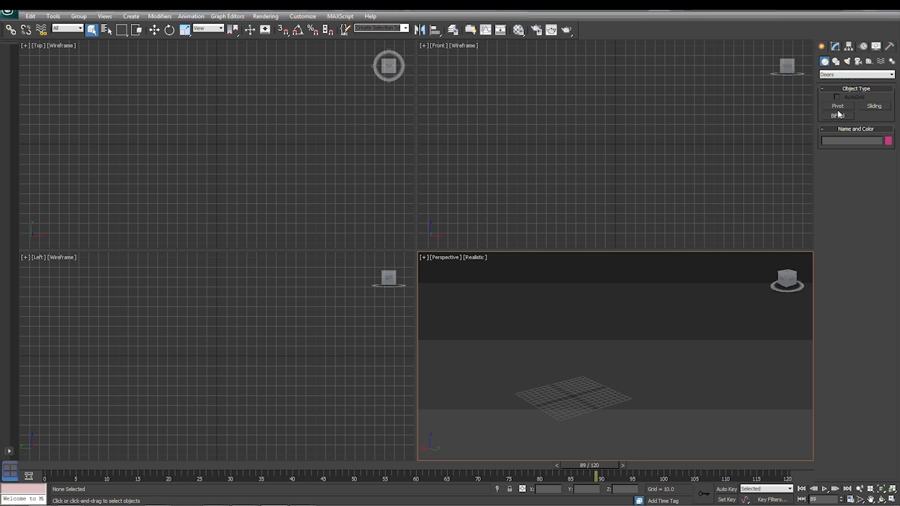
pyautogui.moveTo(850, 101)
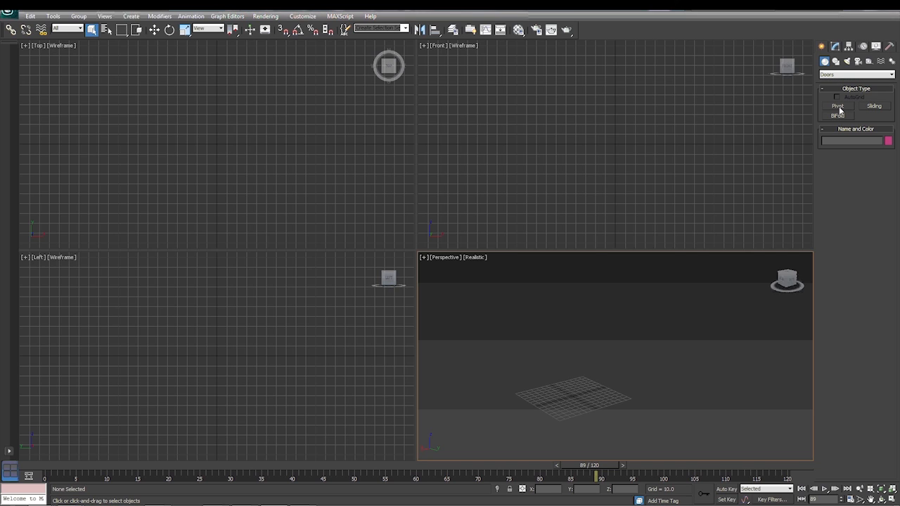
# Activate the Pivot door tool so its creation parameters appear.
pyautogui.click(840, 106)
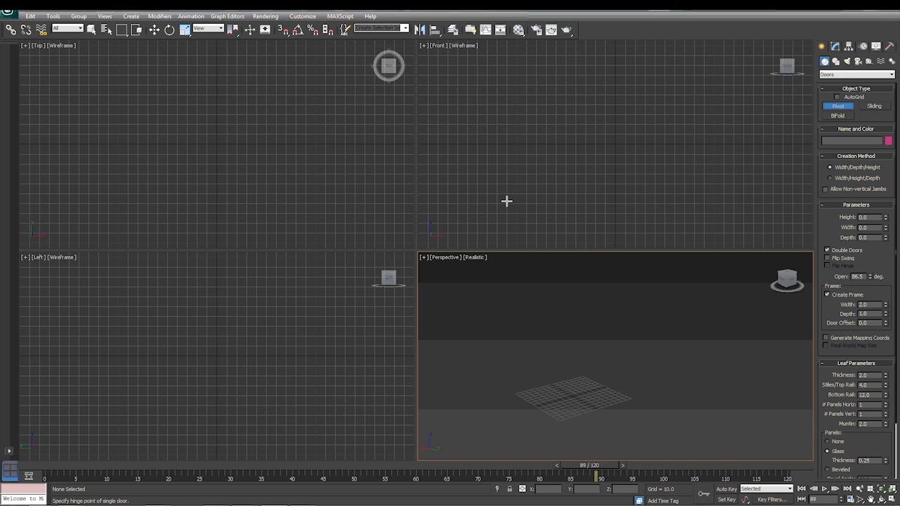
pyautogui.moveTo(746, 303)
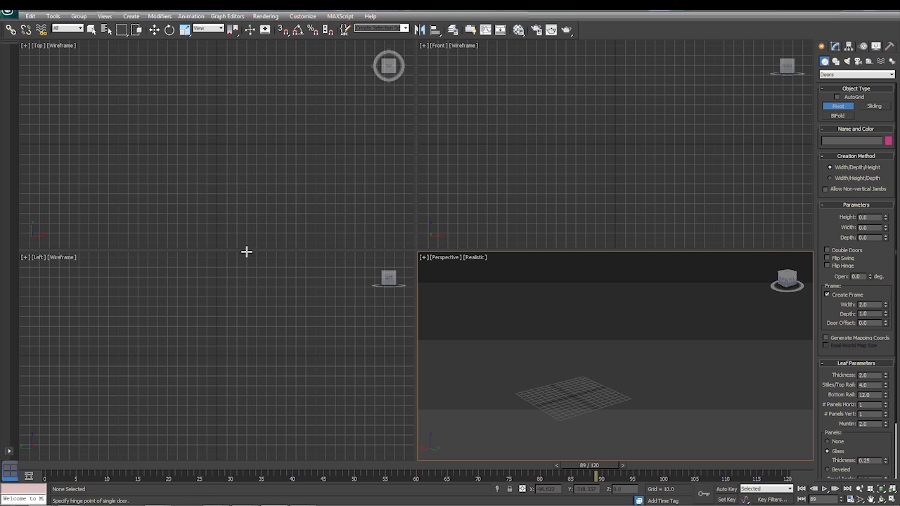
pyautogui.moveTo(126, 87)
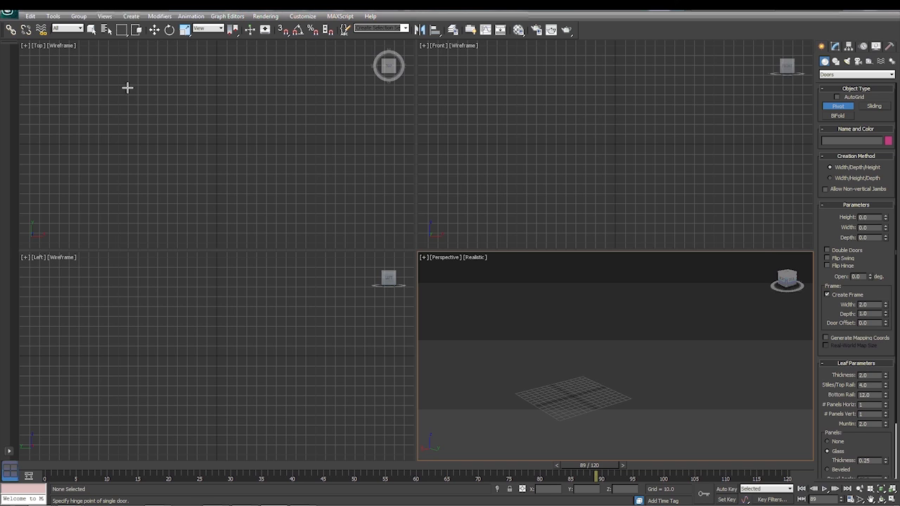
pyautogui.moveTo(288, 97)
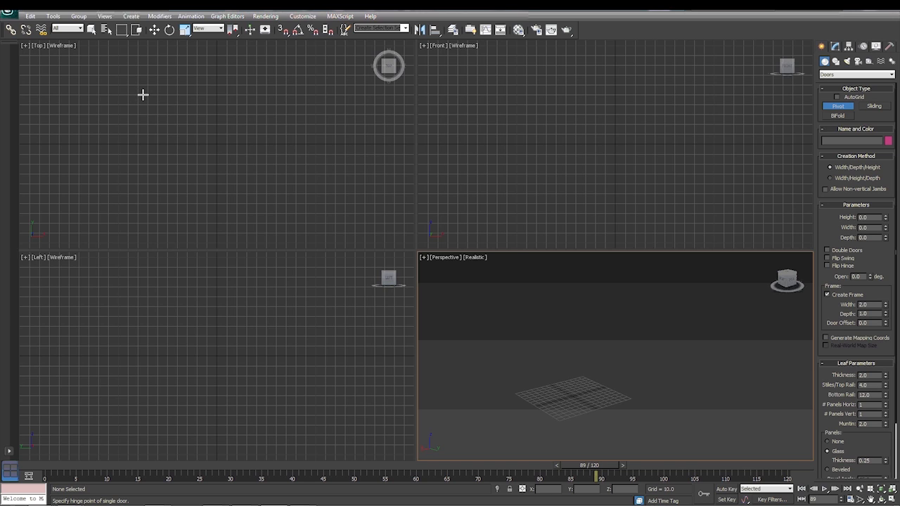
pyautogui.moveTo(160, 98)
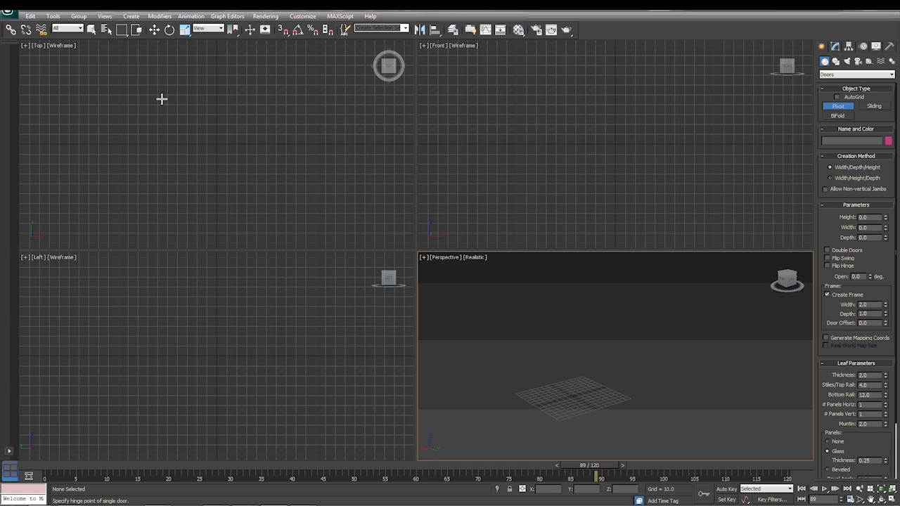
pyautogui.moveTo(234, 98)
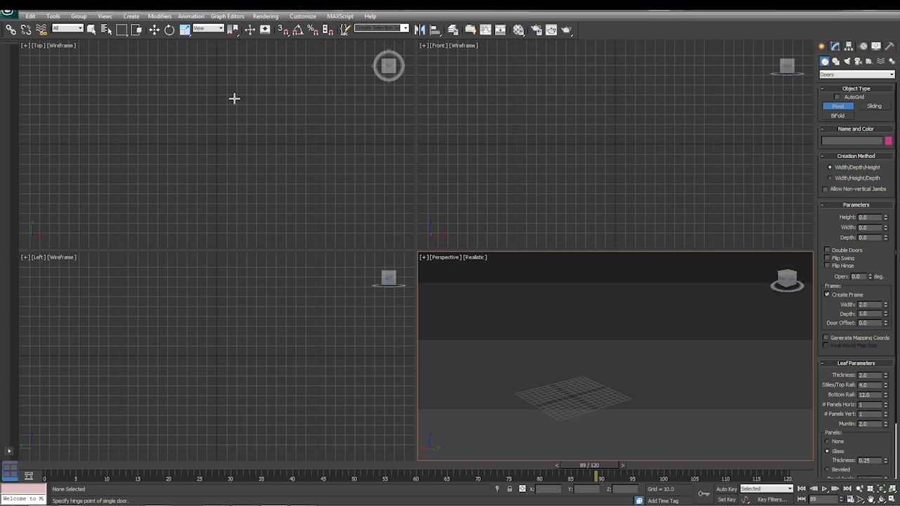
pyautogui.moveTo(284, 104)
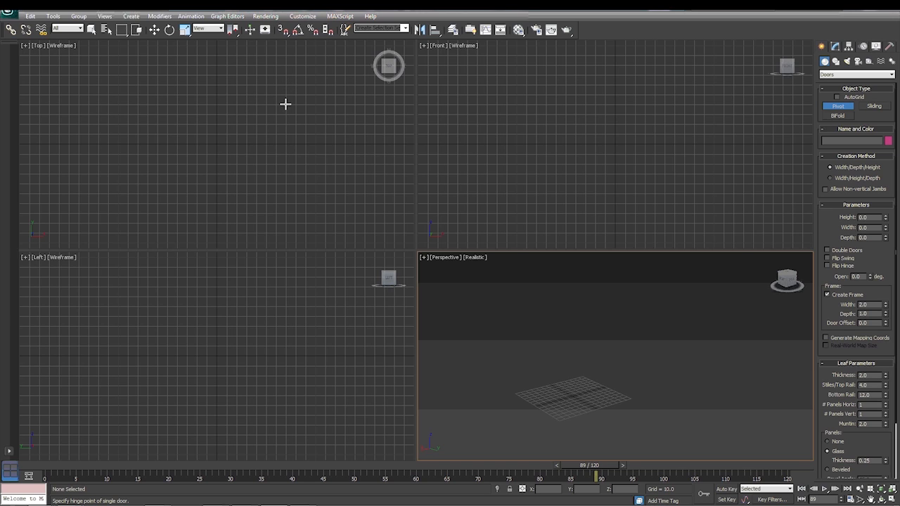
pyautogui.moveTo(294, 95)
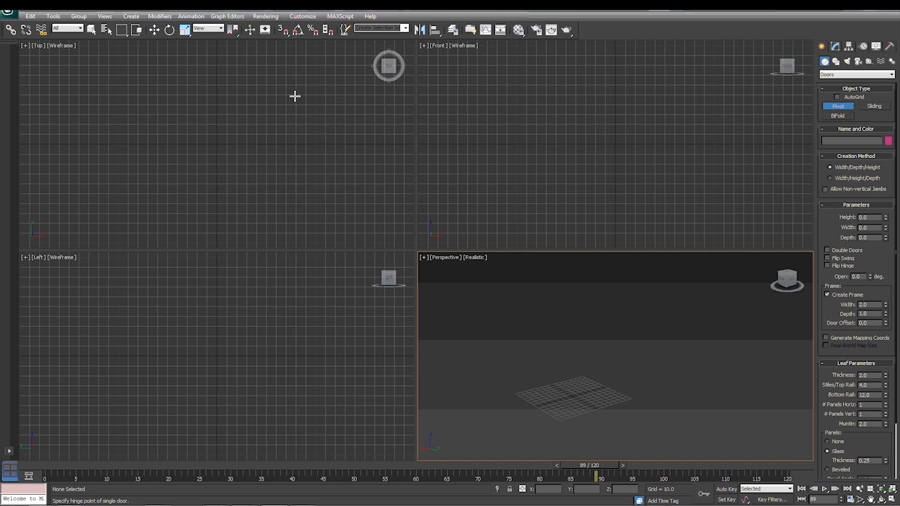
pyautogui.moveTo(287, 73)
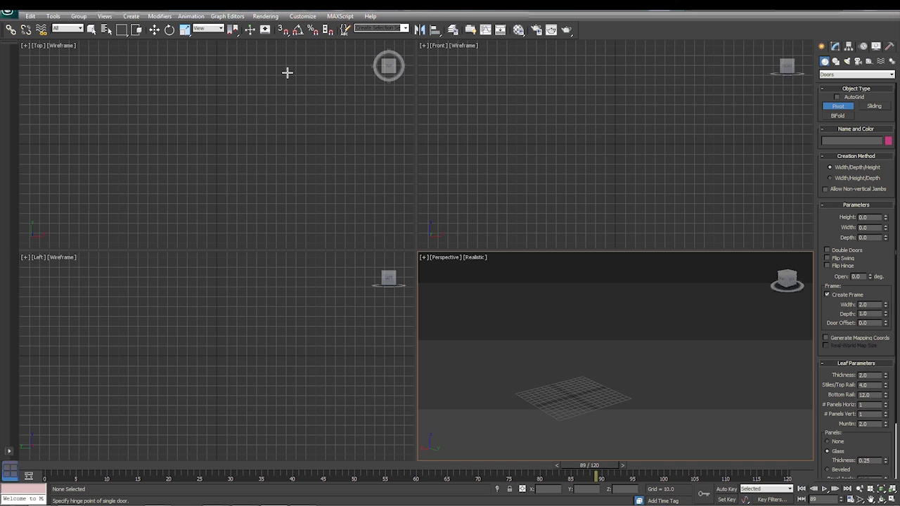
pyautogui.moveTo(284, 28)
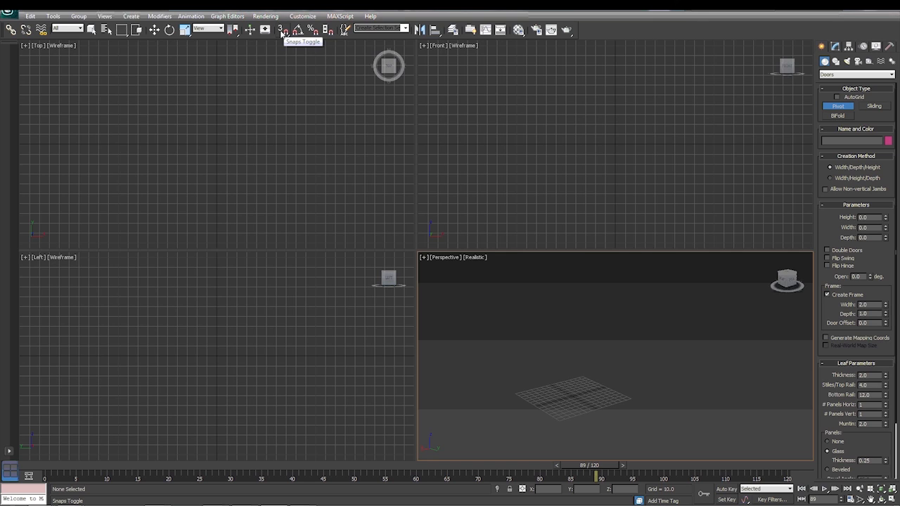
# Enable grid-point snapping and make the Top viewport active for drawing.
pyautogui.click(284, 28)
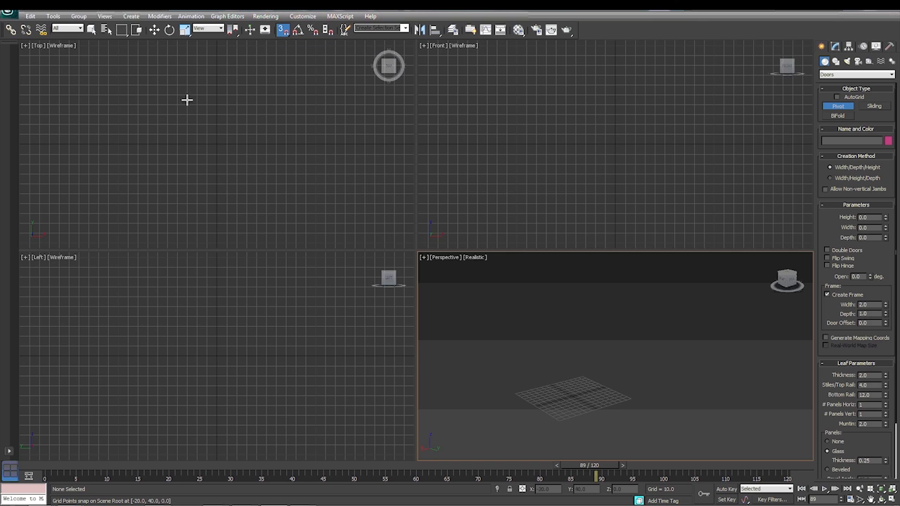
pyautogui.moveTo(180, 84)
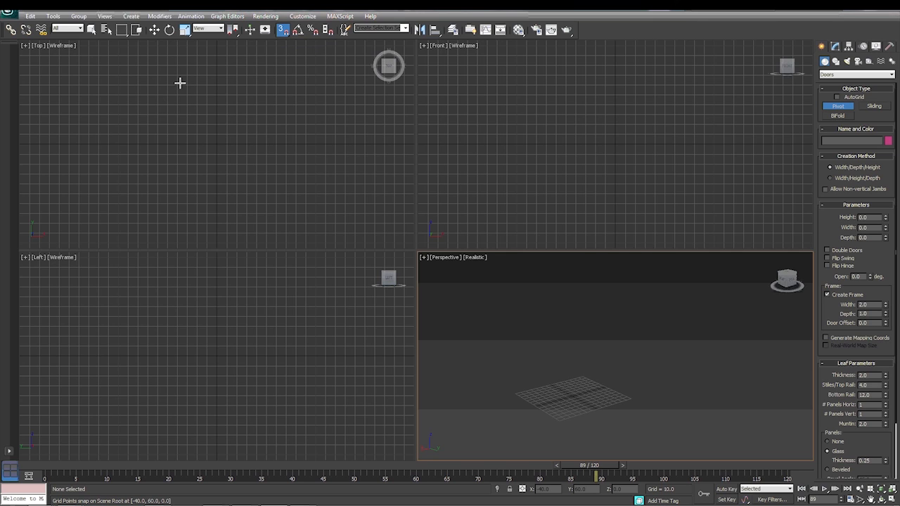
pyautogui.moveTo(166, 86)
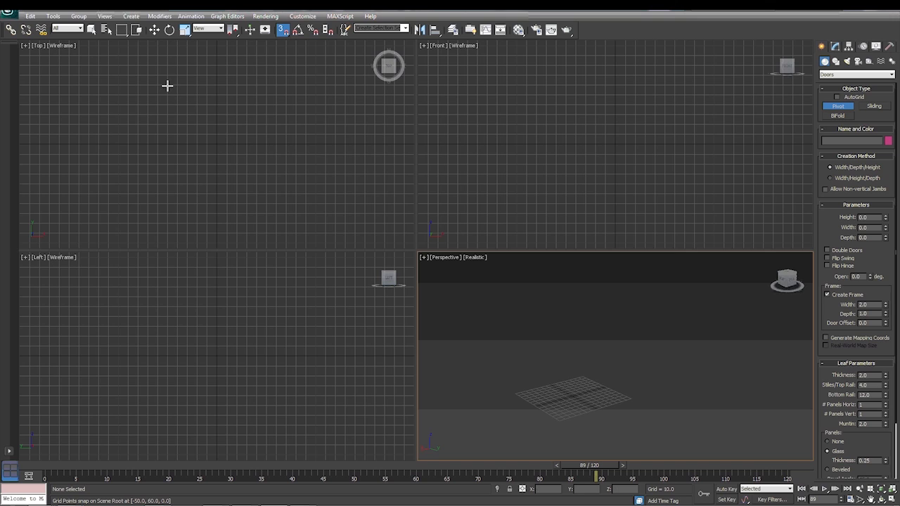
pyautogui.moveTo(216, 86)
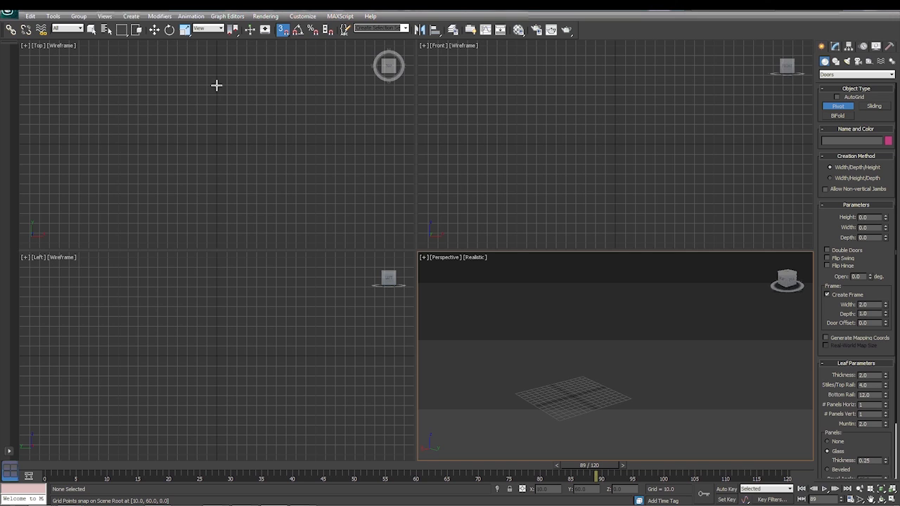
pyautogui.moveTo(273, 94)
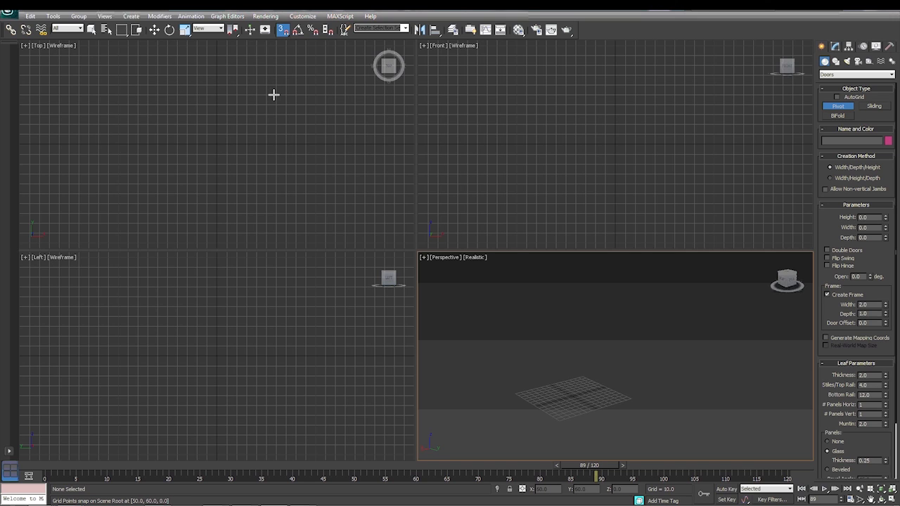
pyautogui.click(158, 125)
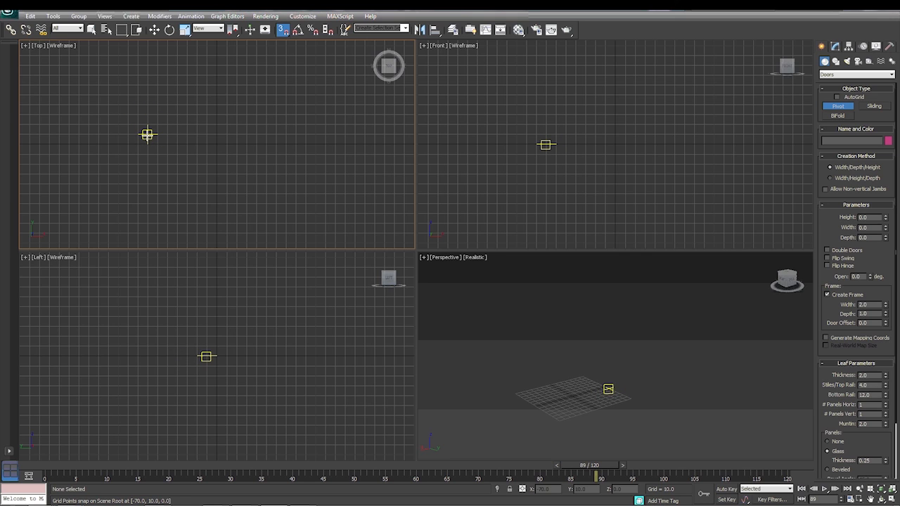
# Draw a tall double pivot door in the Top viewport by dragging its width, depth and height.
pyautogui.moveTo(148, 134); pyautogui.dragTo(288, 123)
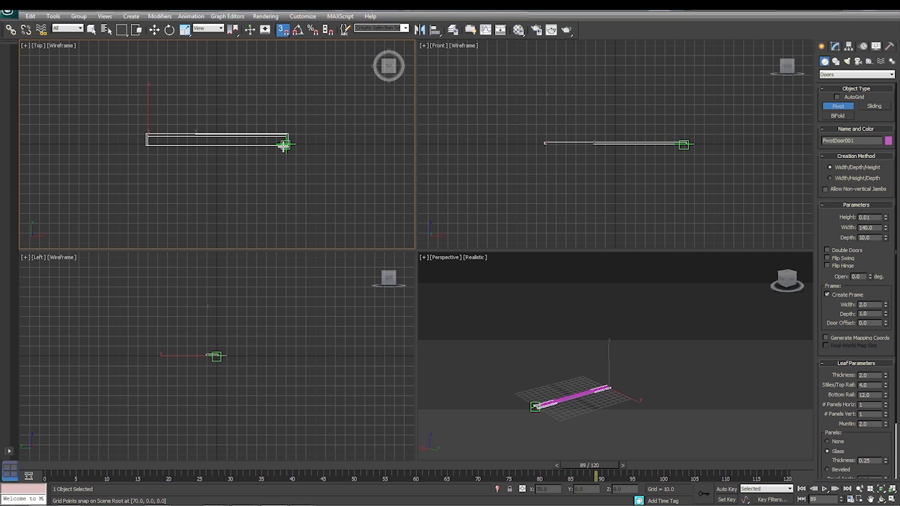
pyautogui.moveTo(283, 144); pyautogui.dragTo(279, 62)
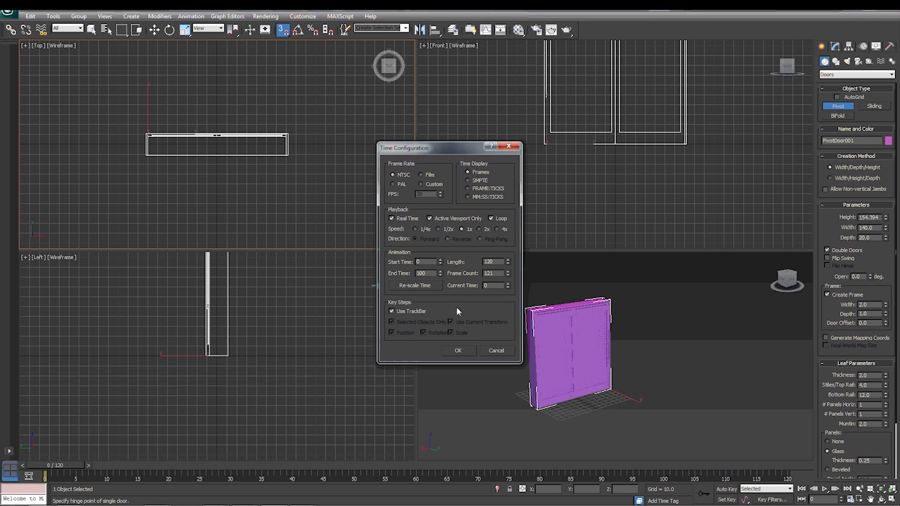
# Confirm the longer timeline and move the time slider to a later frame.
pyautogui.click(458, 350)
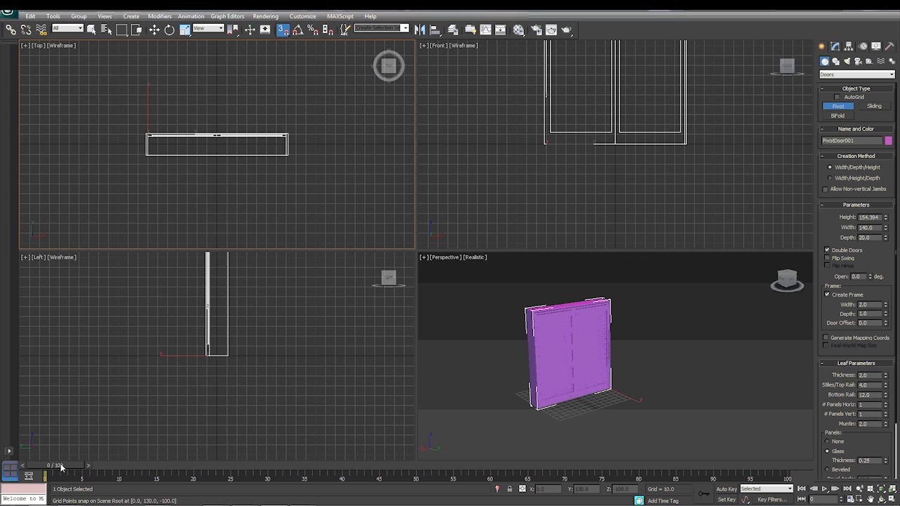
pyautogui.moveTo(59, 465); pyautogui.dragTo(148, 466)
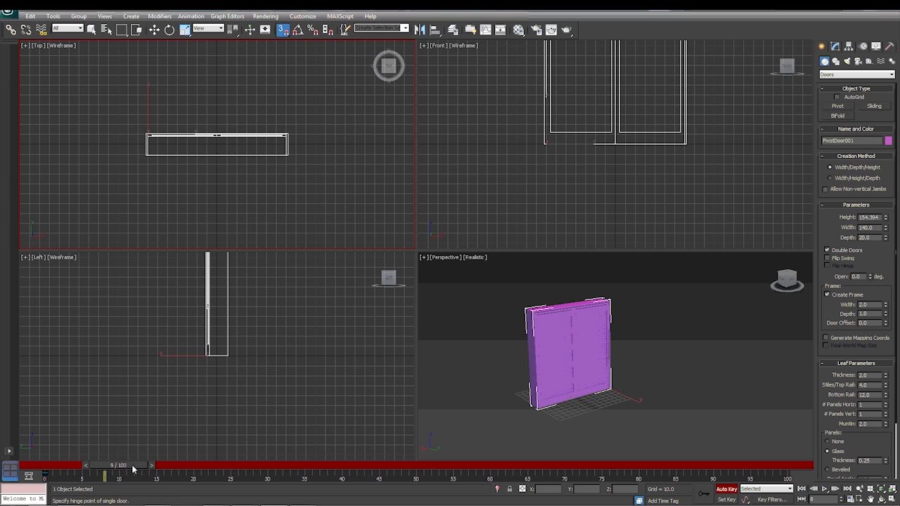
# Jump to a middle frame of the animation with the door still closed.
pyautogui.moveTo(132, 469); pyautogui.dragTo(416, 469)
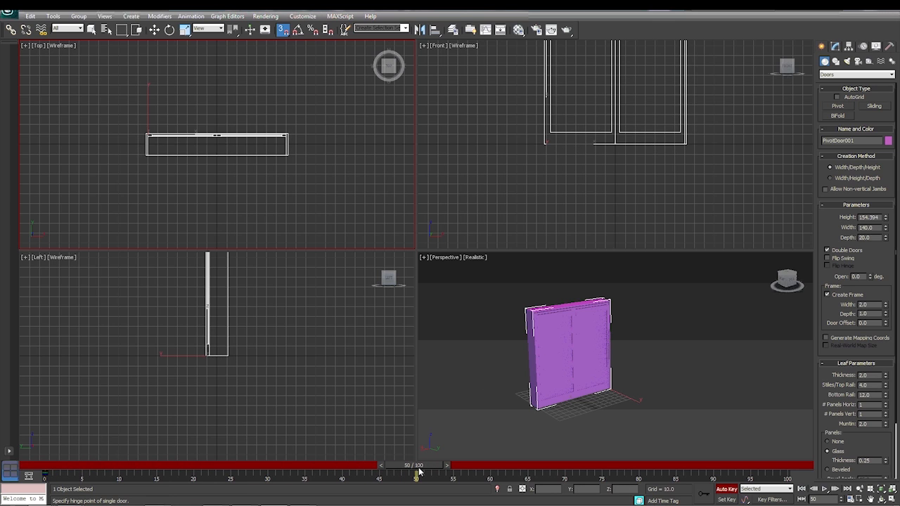
pyautogui.click(837, 104)
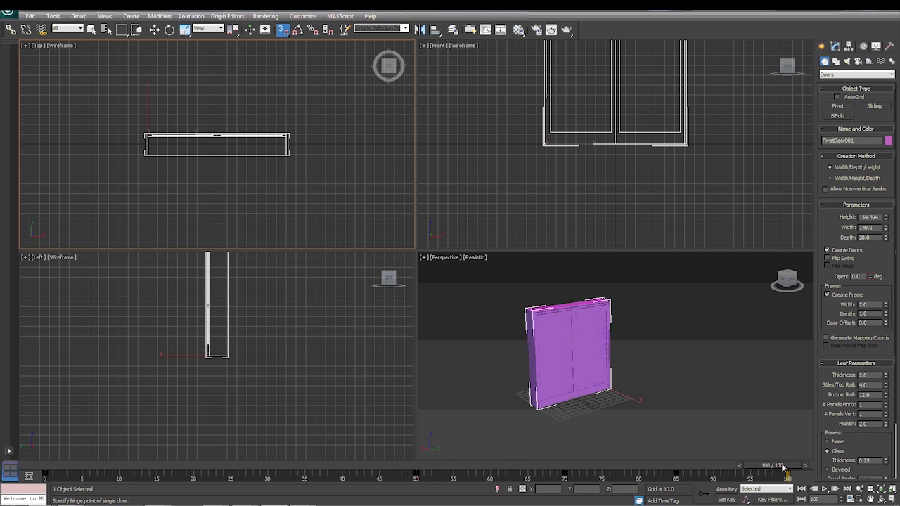
# Swing the double door fully open and move to a later frame to key it.
pyautogui.click(838, 104)
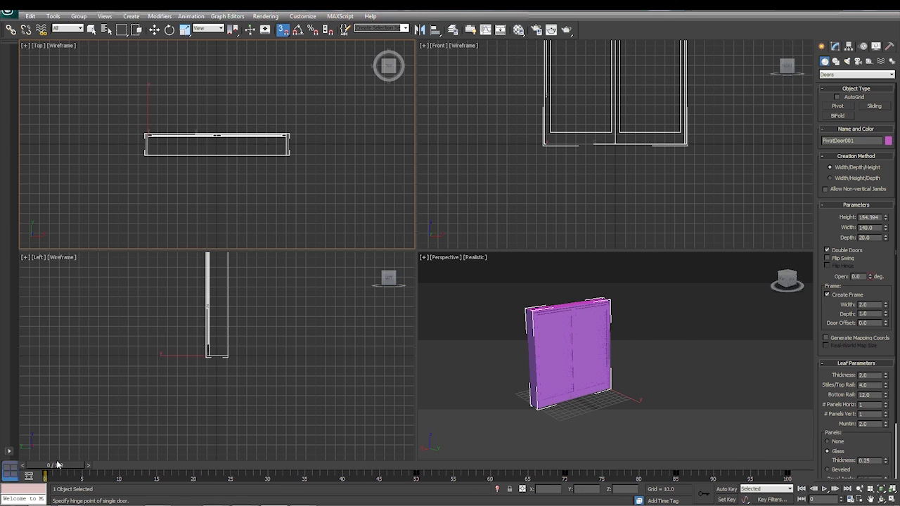
pyautogui.click(837, 104)
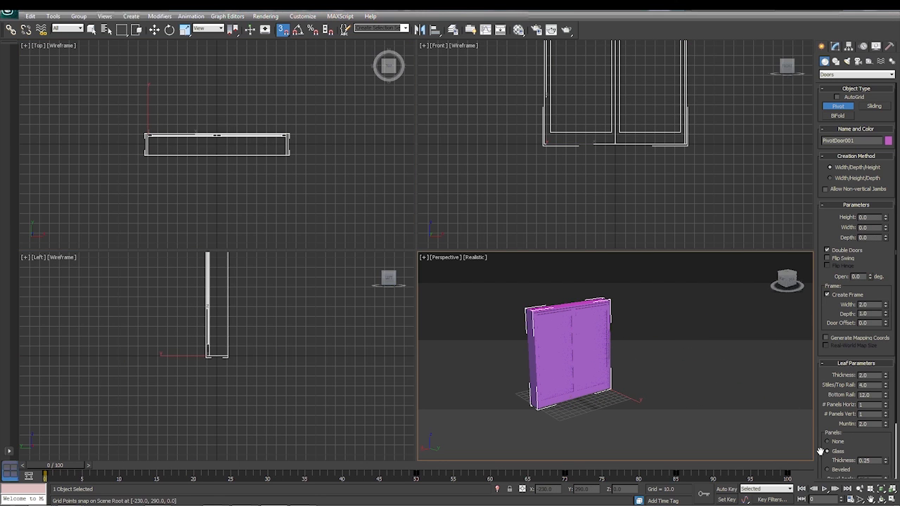
pyautogui.click(823, 489)
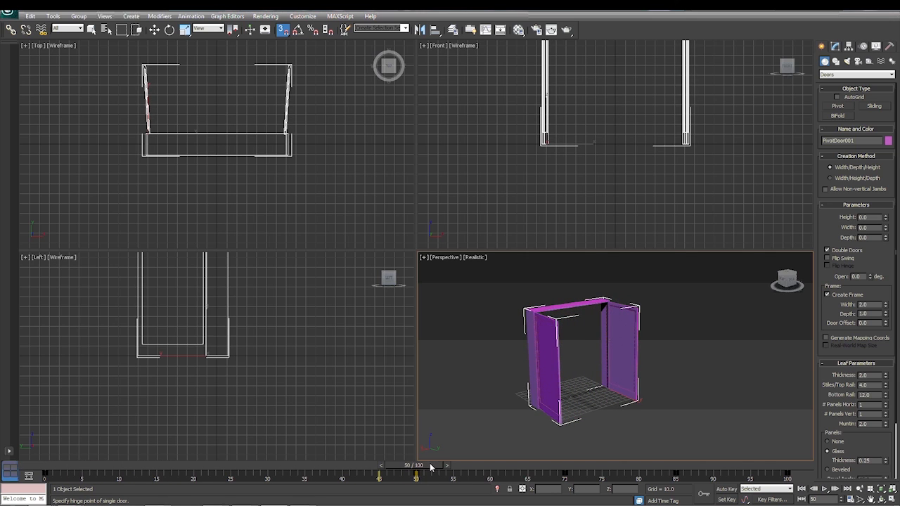
pyautogui.click(837, 105)
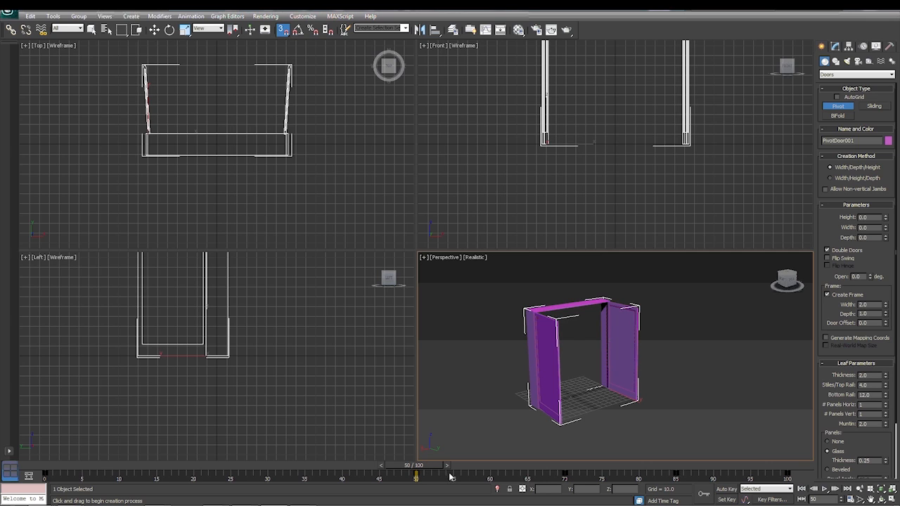
pyautogui.moveTo(34, 482)
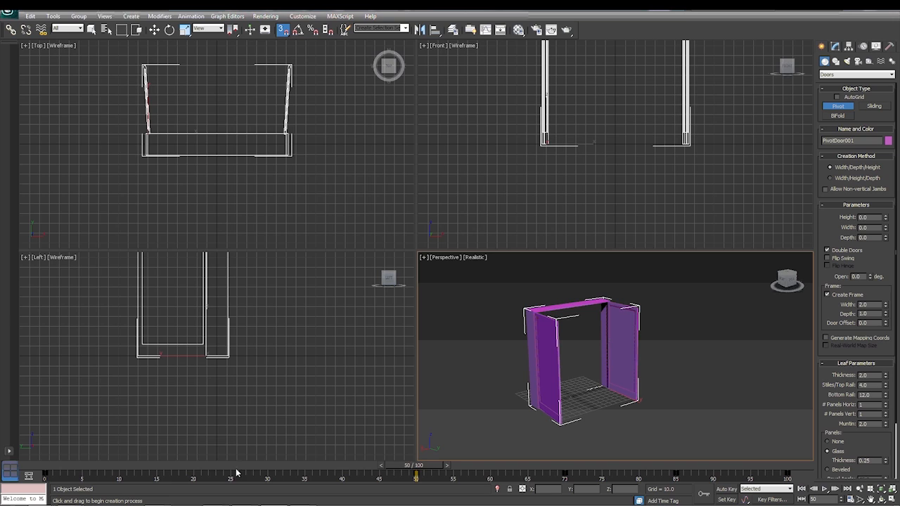
pyautogui.moveTo(49, 477)
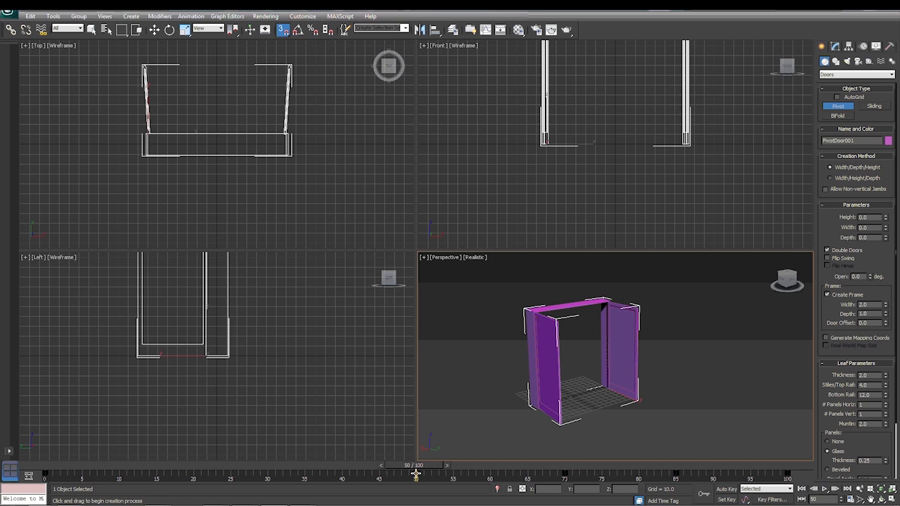
pyautogui.moveTo(534, 483)
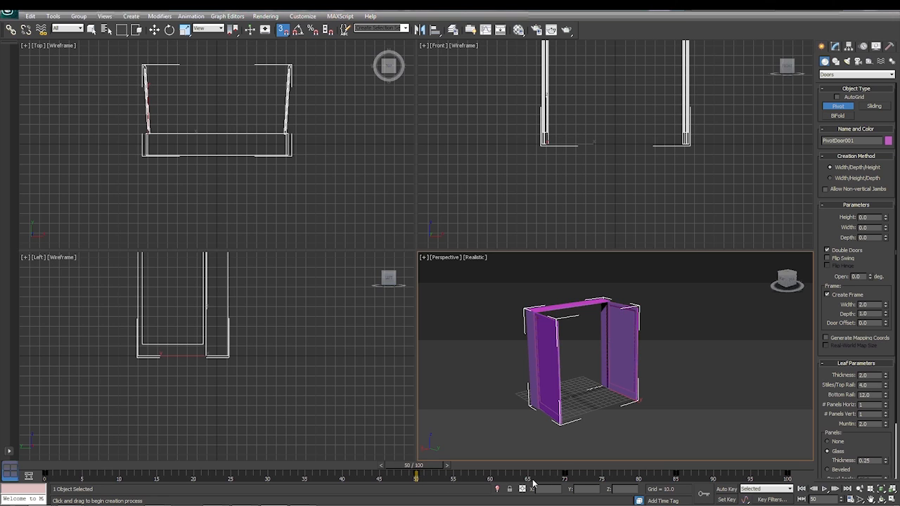
pyautogui.moveTo(563, 469)
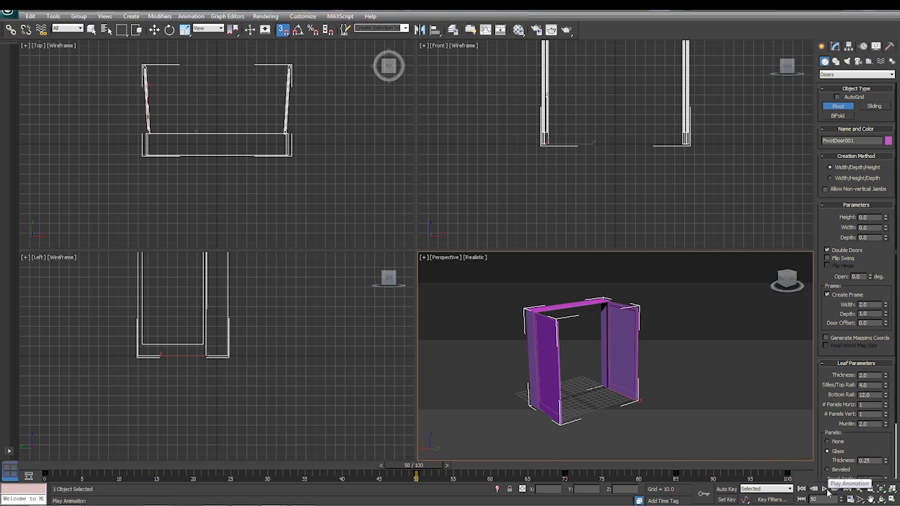
pyautogui.moveTo(415, 465); pyautogui.dragTo(556, 466)
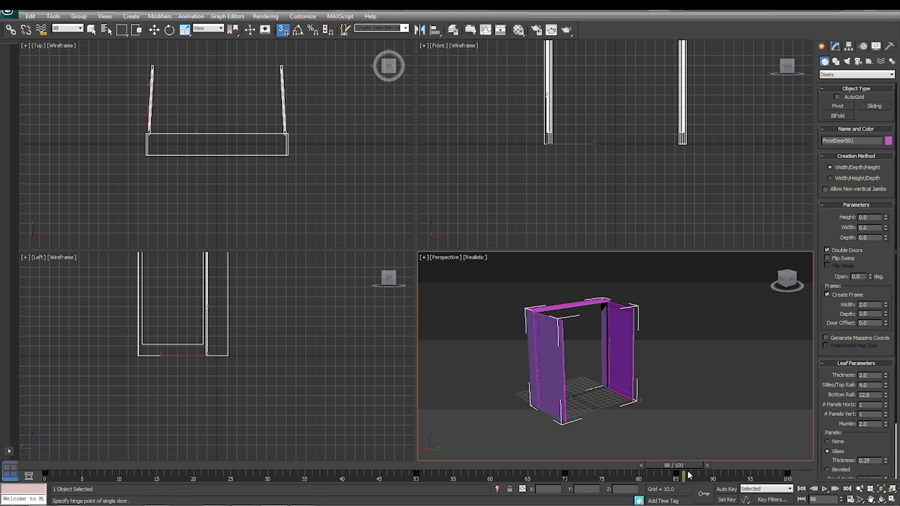
# Scrub back along the timeline to check the door and set it shut again.
pyautogui.moveTo(687, 464); pyautogui.dragTo(555, 464)
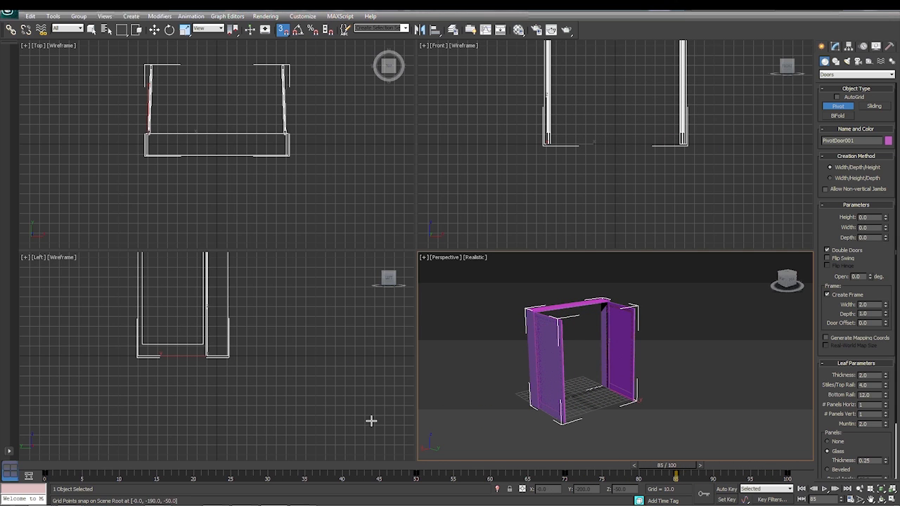
pyautogui.moveTo(281, 28)
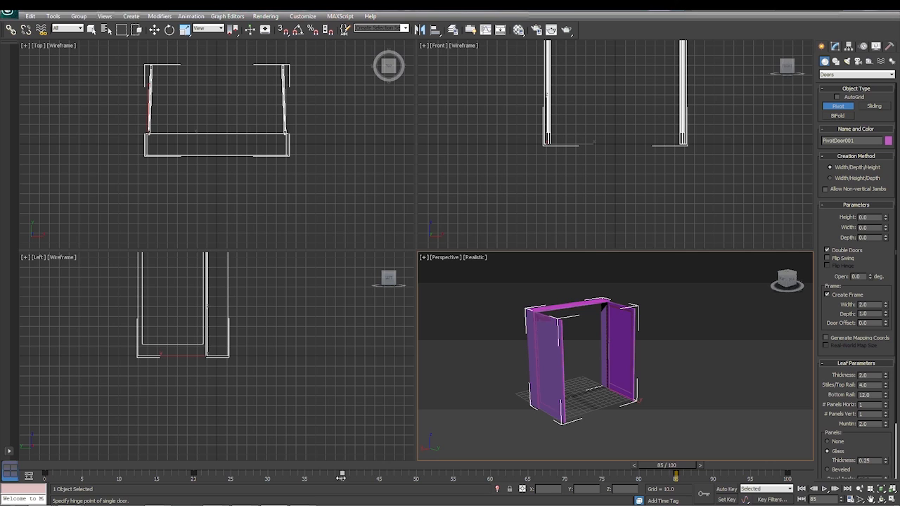
pyautogui.moveTo(490, 464)
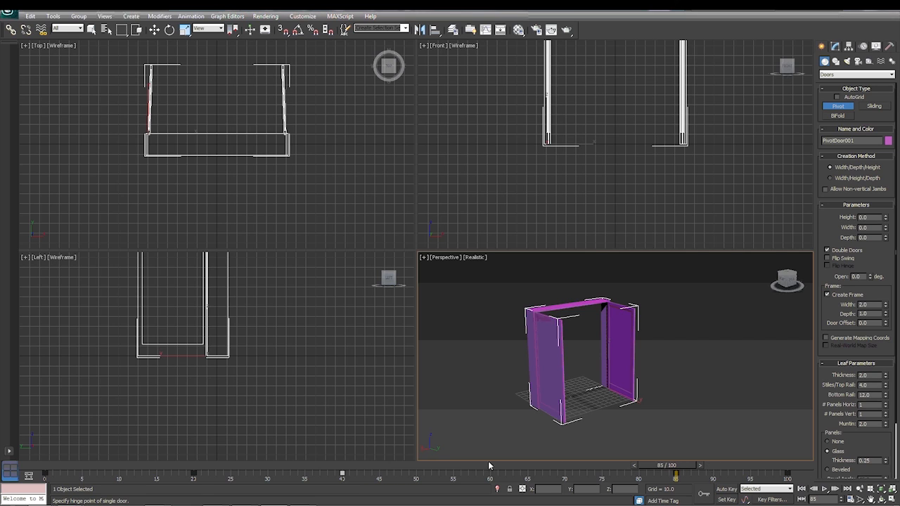
pyautogui.moveTo(820, 489)
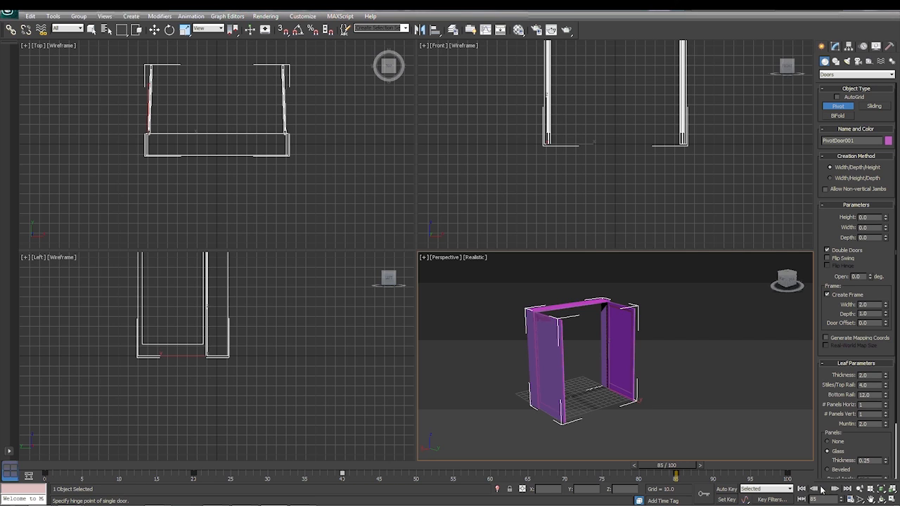
pyautogui.click(824, 489)
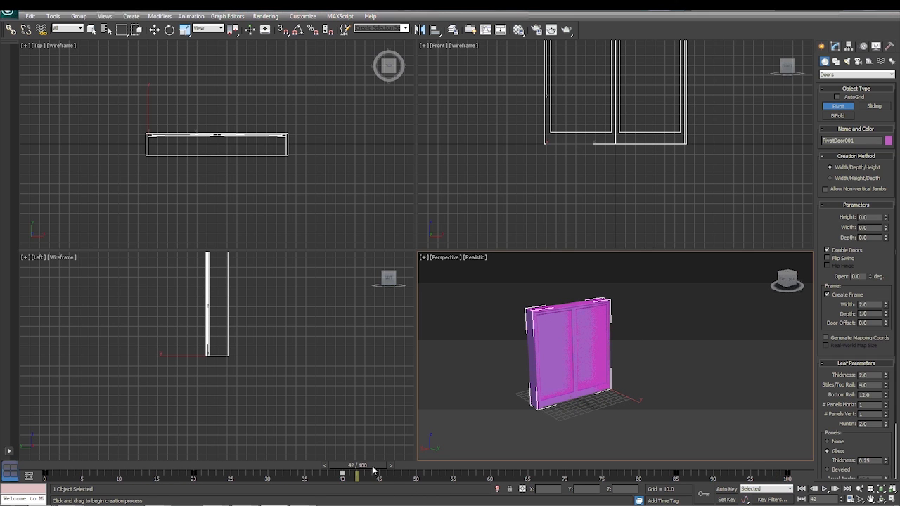
# Copy the door keys to later frames and scrub through the open-close-reopen cycle.
pyautogui.moveTo(357, 476); pyautogui.dragTo(120, 476)
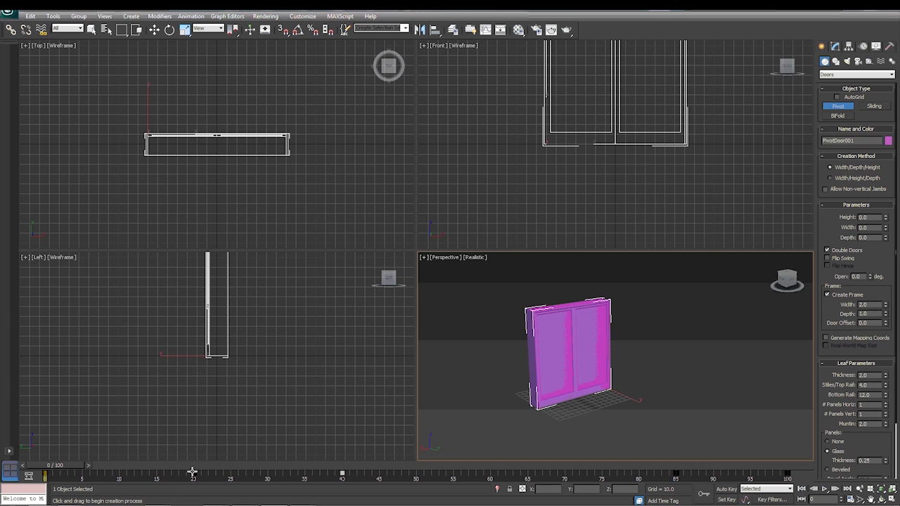
pyautogui.moveTo(197, 473)
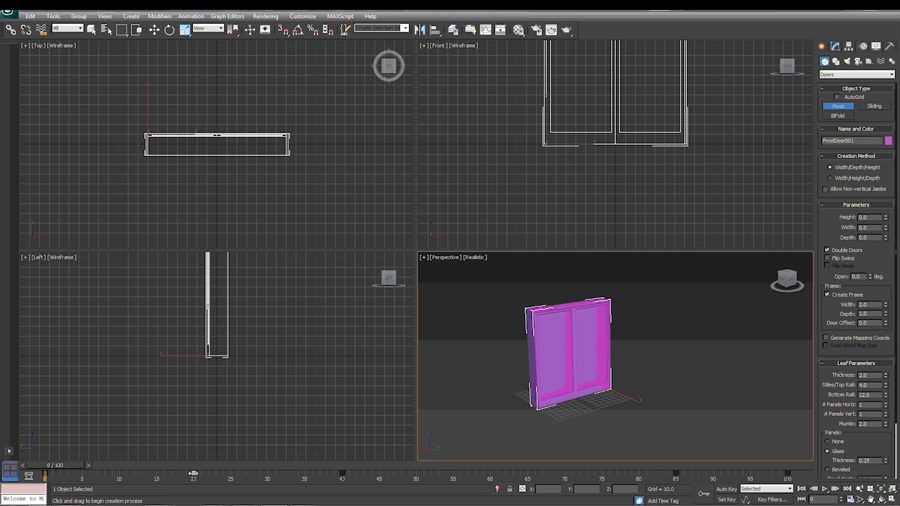
pyautogui.moveTo(192, 473); pyautogui.dragTo(453, 473)
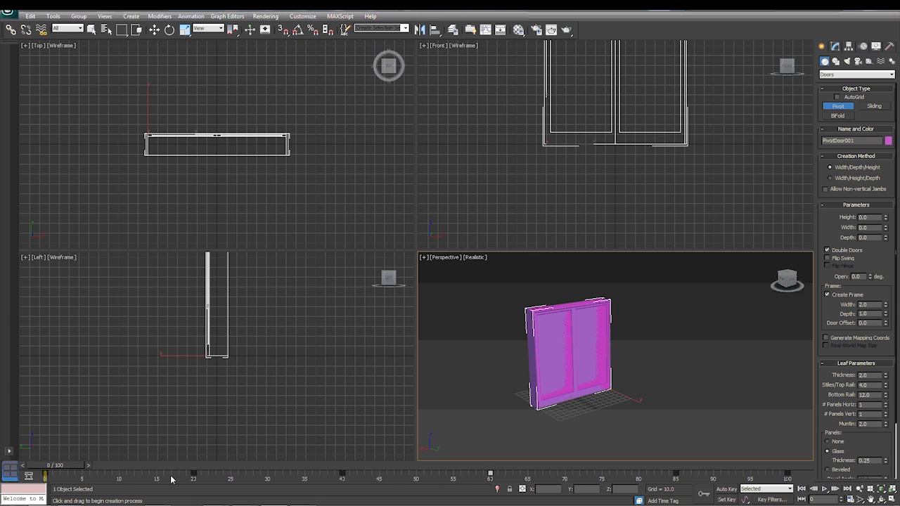
pyautogui.moveTo(549, 475)
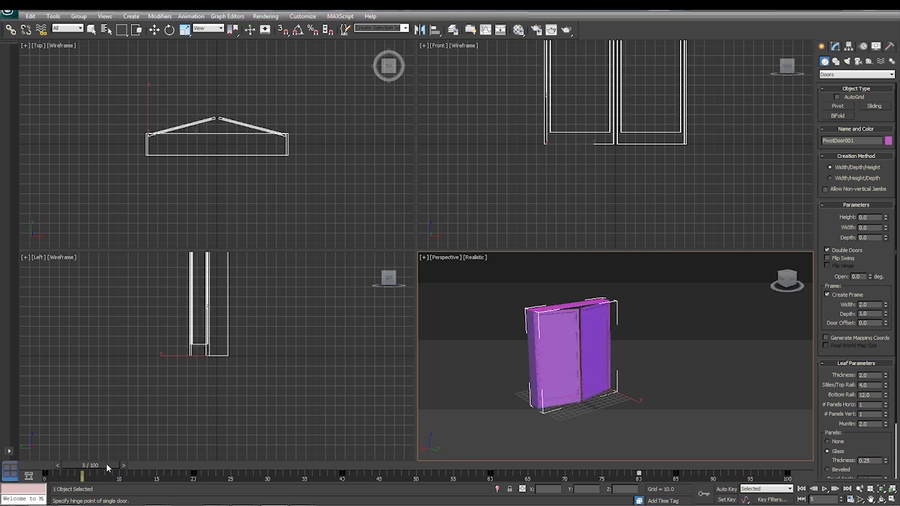
pyautogui.moveTo(104, 465); pyautogui.dragTo(276, 465)
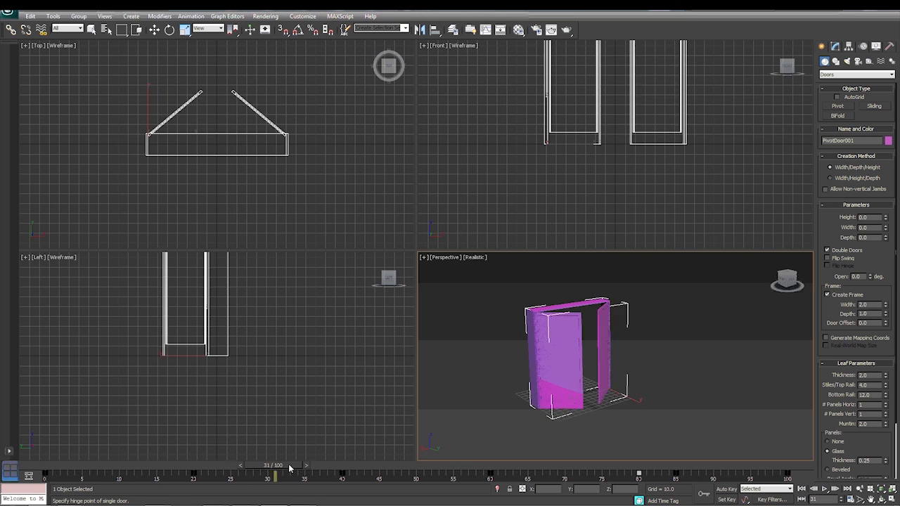
pyautogui.moveTo(288, 465); pyautogui.dragTo(632, 465)
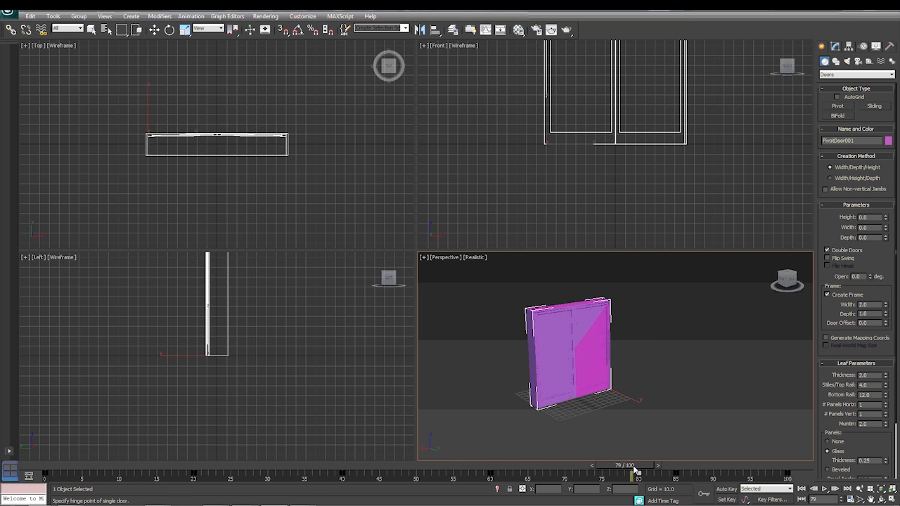
pyautogui.moveTo(632, 464); pyautogui.dragTo(705, 464)
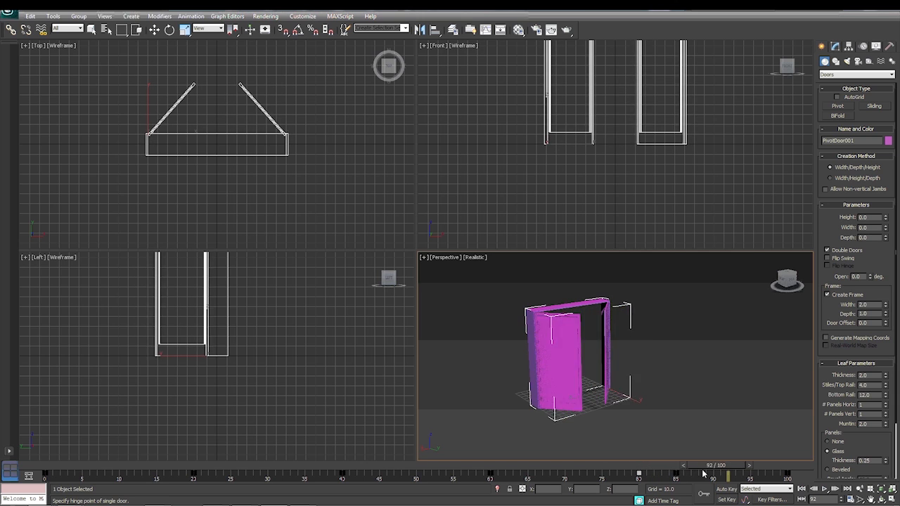
pyautogui.moveTo(703, 464); pyautogui.dragTo(663, 463)
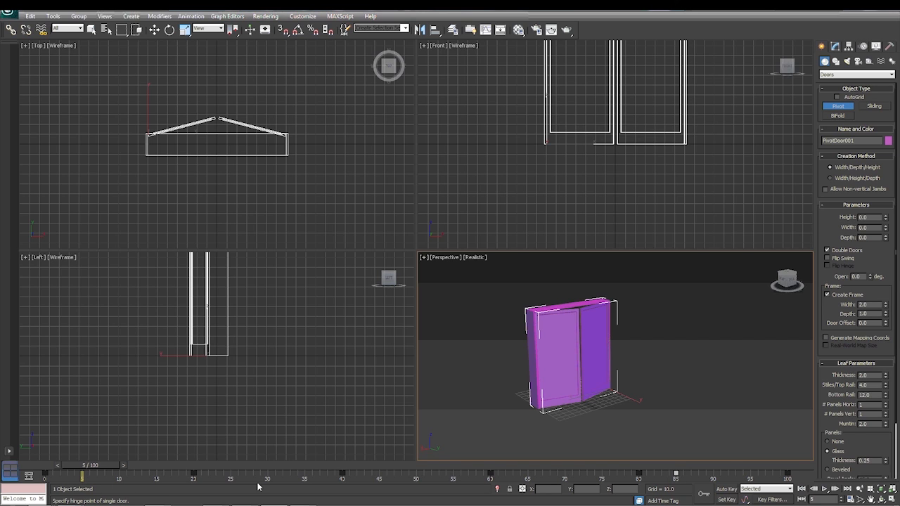
pyautogui.moveTo(644, 475)
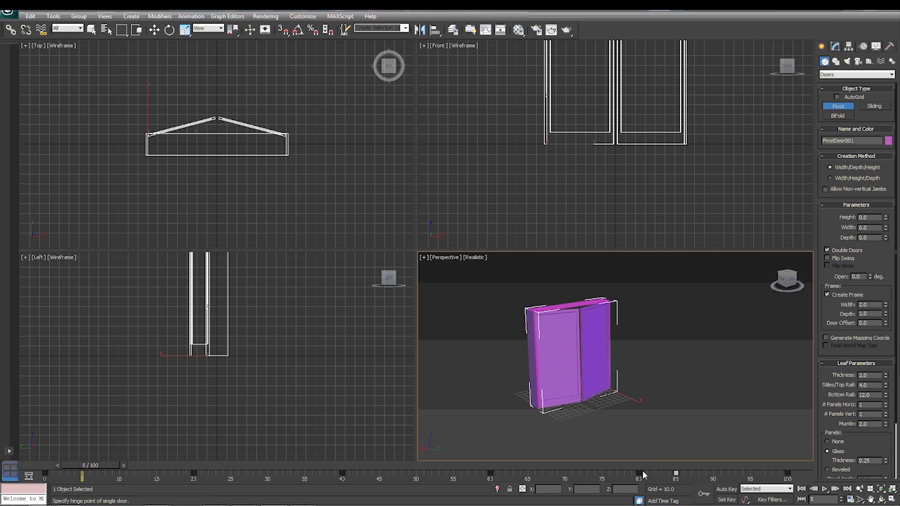
pyautogui.moveTo(674, 472)
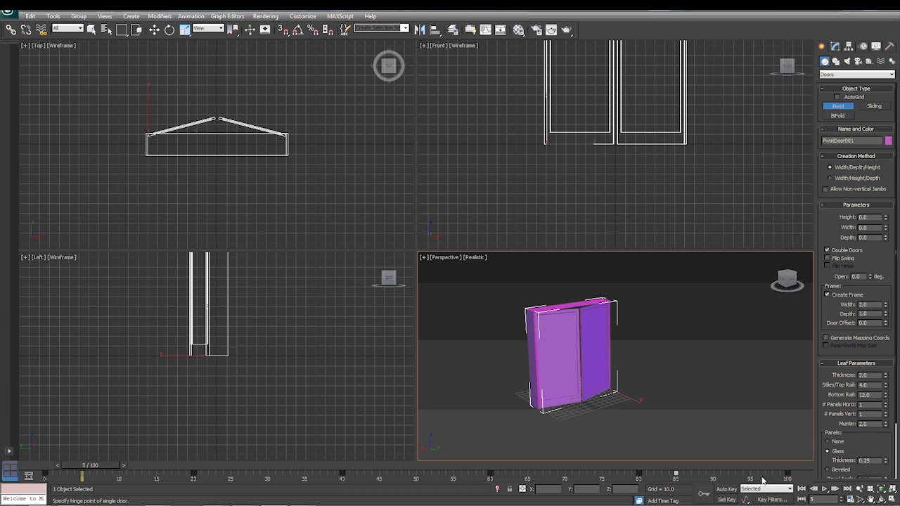
pyautogui.moveTo(787, 489)
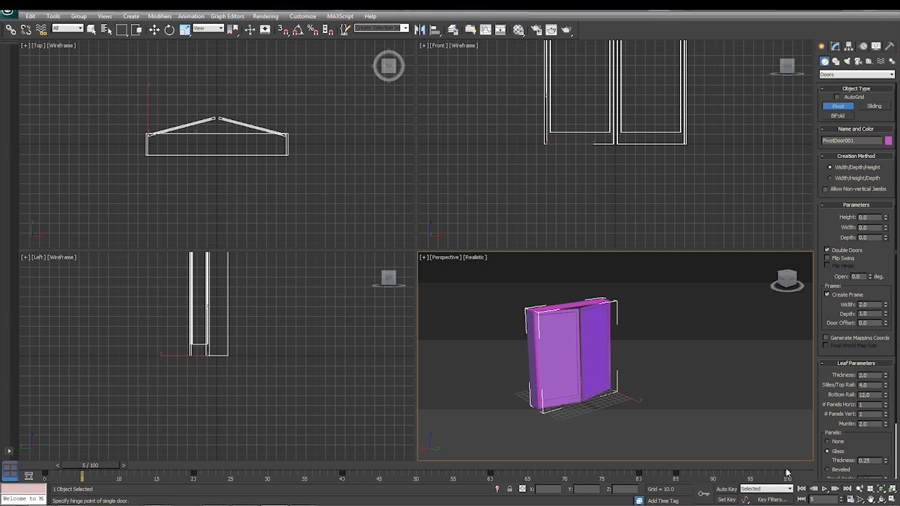
pyautogui.moveTo(787, 473)
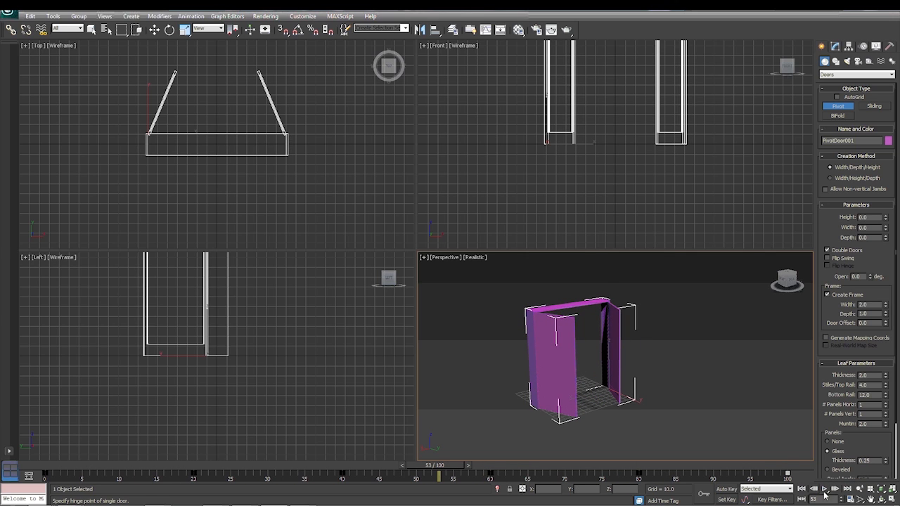
# Increase the End Time in Time Configuration and apply the longer animation length.
pyautogui.click(879, 489)
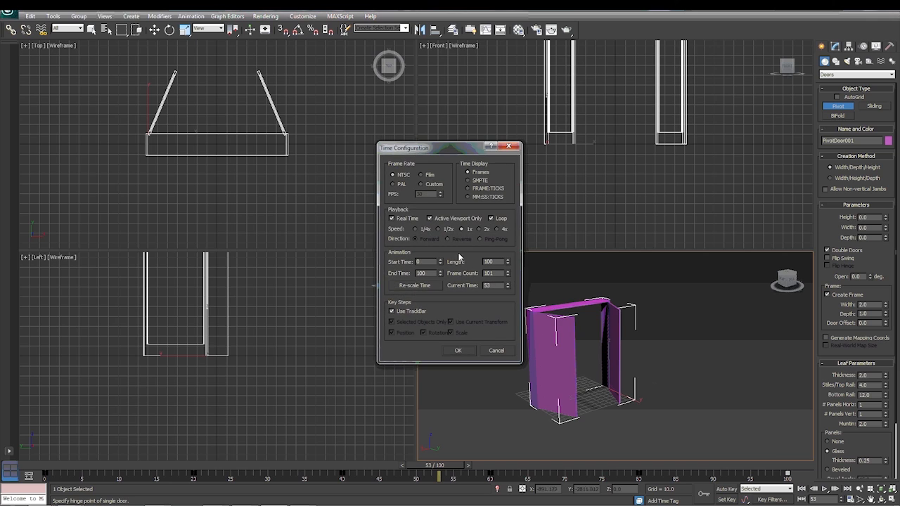
pyautogui.click(425, 273)
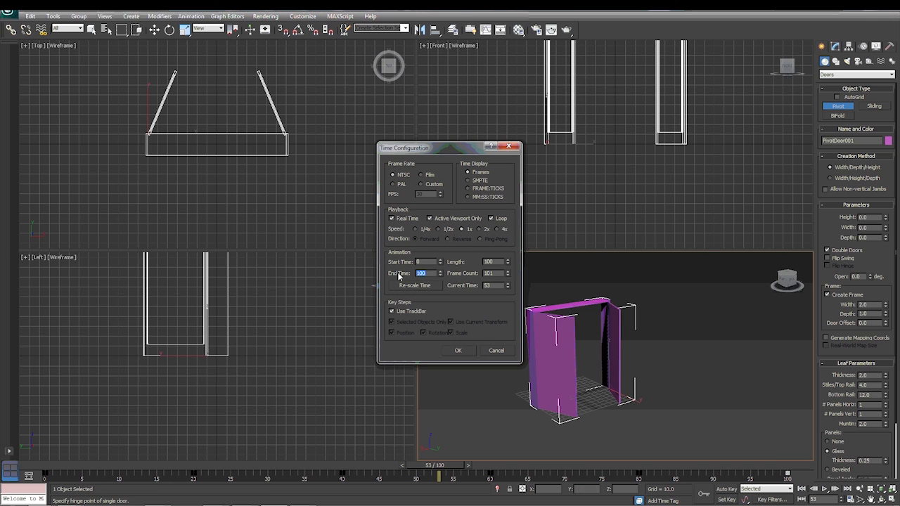
pyautogui.click(458, 350)
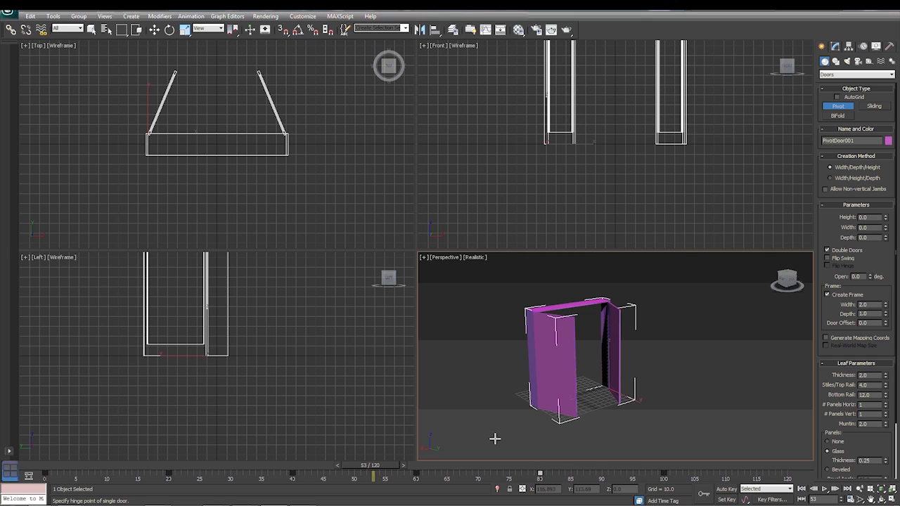
# Copy the door keys from frame 30 to frame 56 and play the repeating open/close cycle.
pyautogui.moveTo(385, 465); pyautogui.dragTo(526, 465)
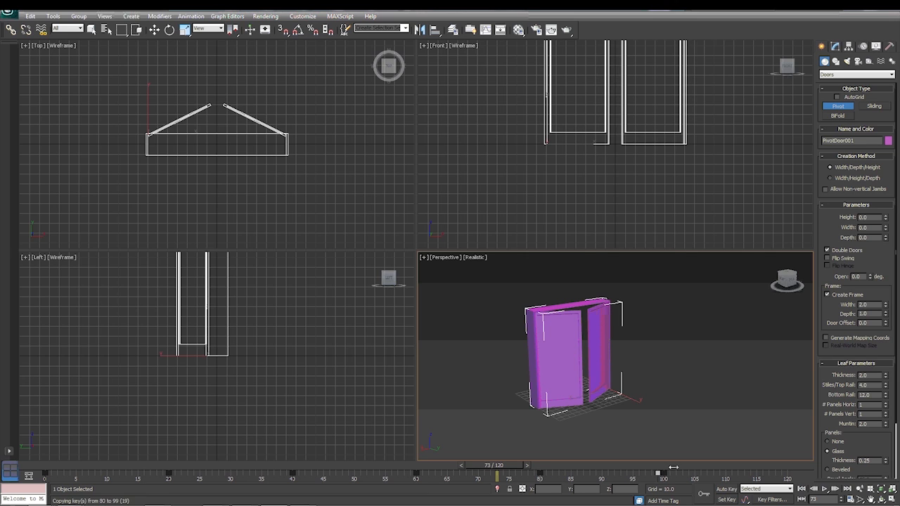
pyautogui.moveTo(496, 475); pyautogui.dragTo(416, 475)
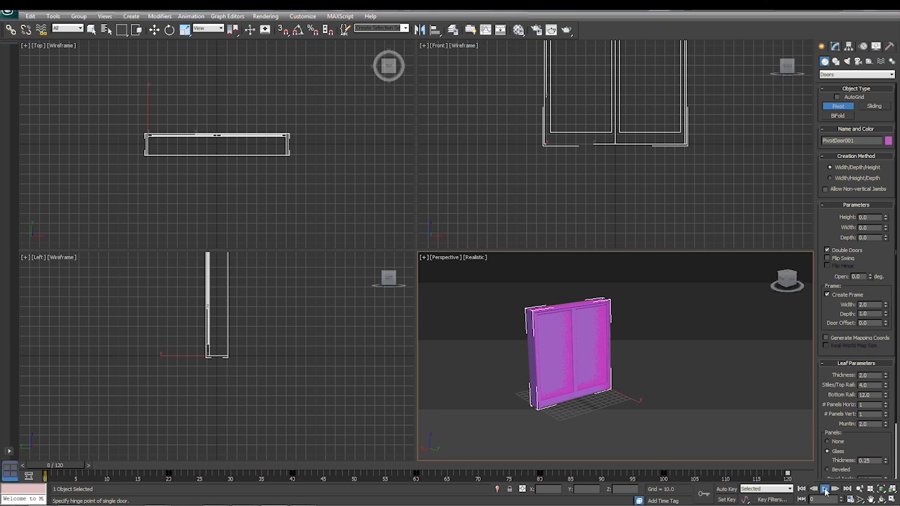
pyautogui.click(823, 488)
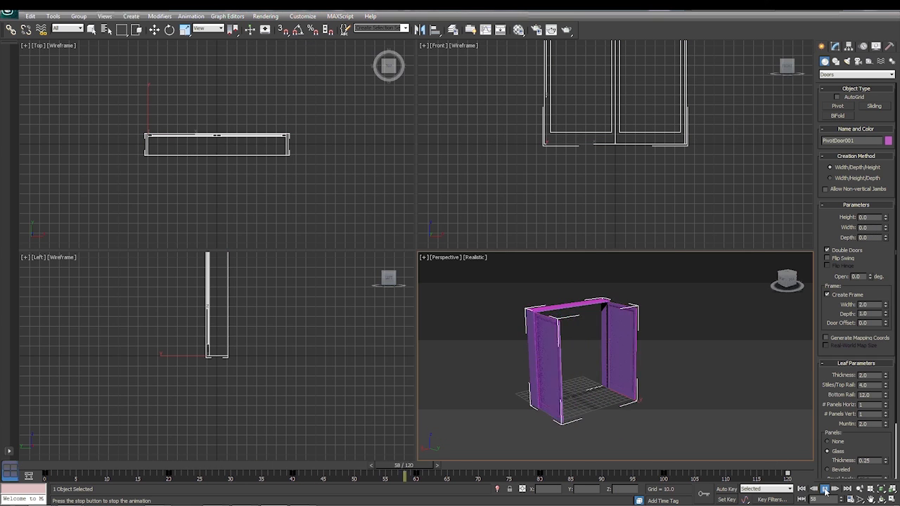